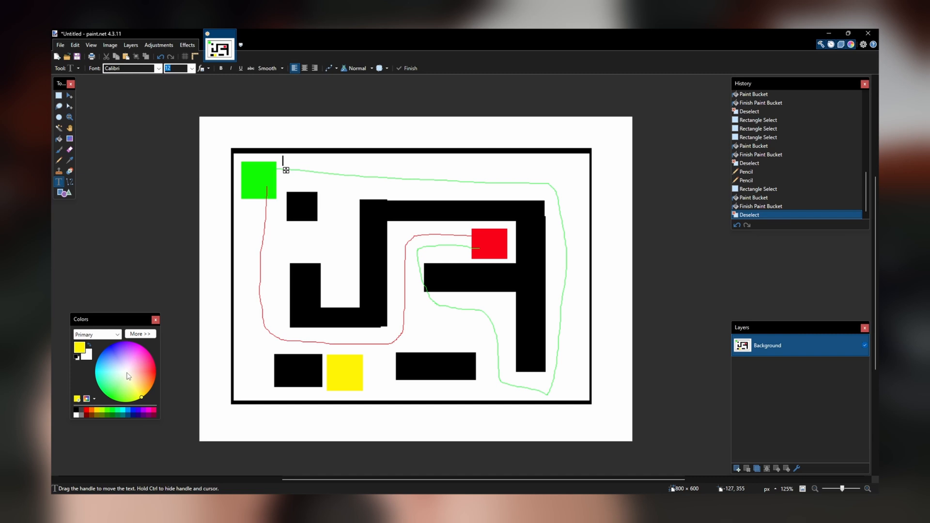
text(Player + Car)
click(344, 372)
text(Loot Chest)
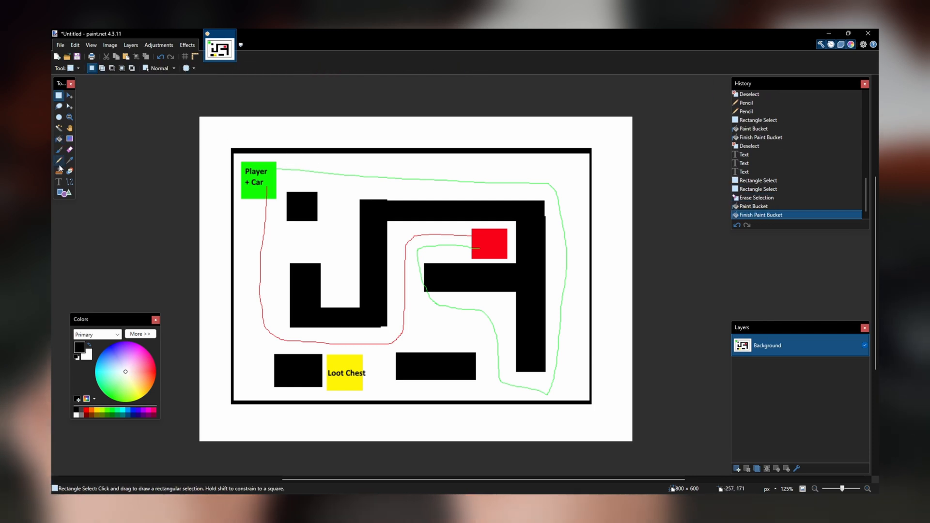
text(Zombie)
click(490, 243)
text(Gas Can)
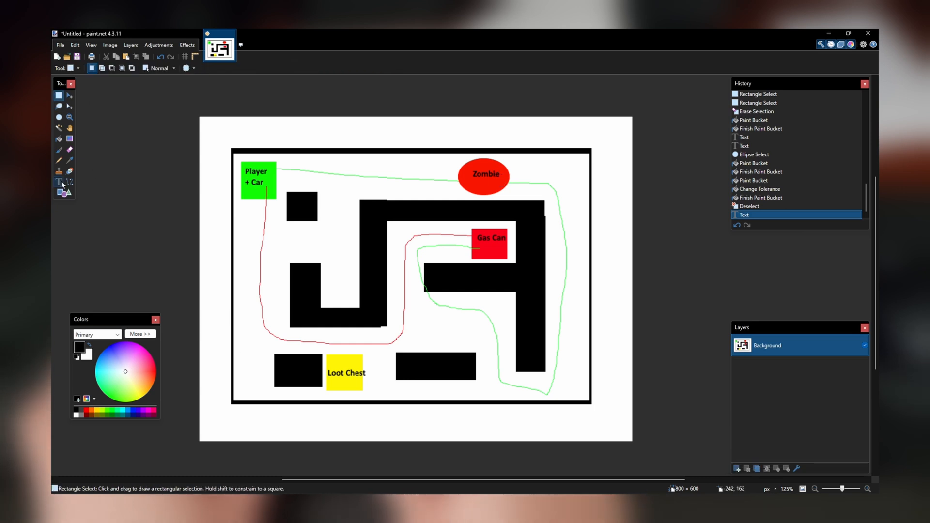
text([Ammo, Scrap, Health ])
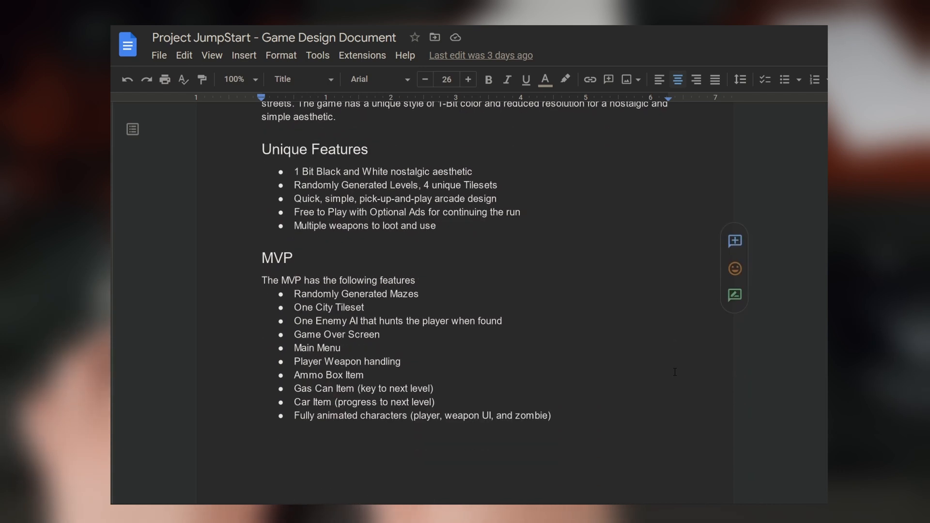
scroll(down, 3)
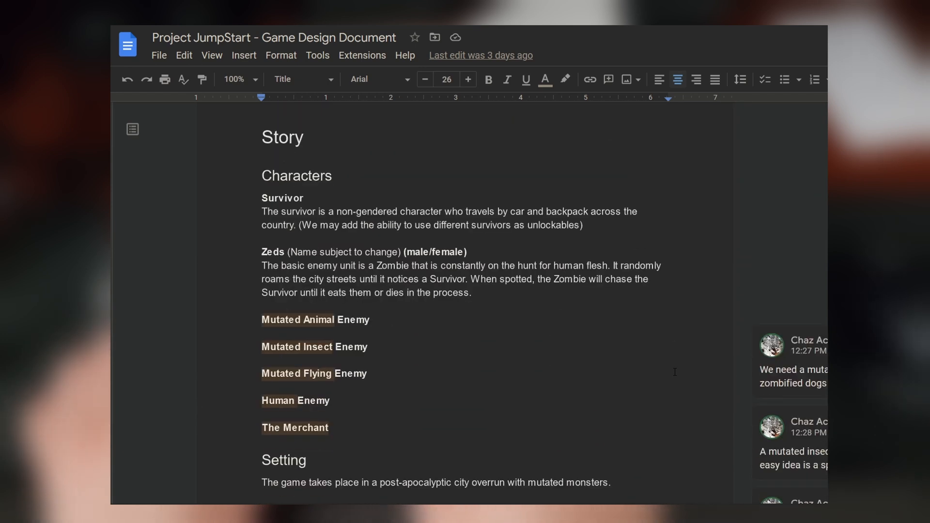
scroll(down, 3)
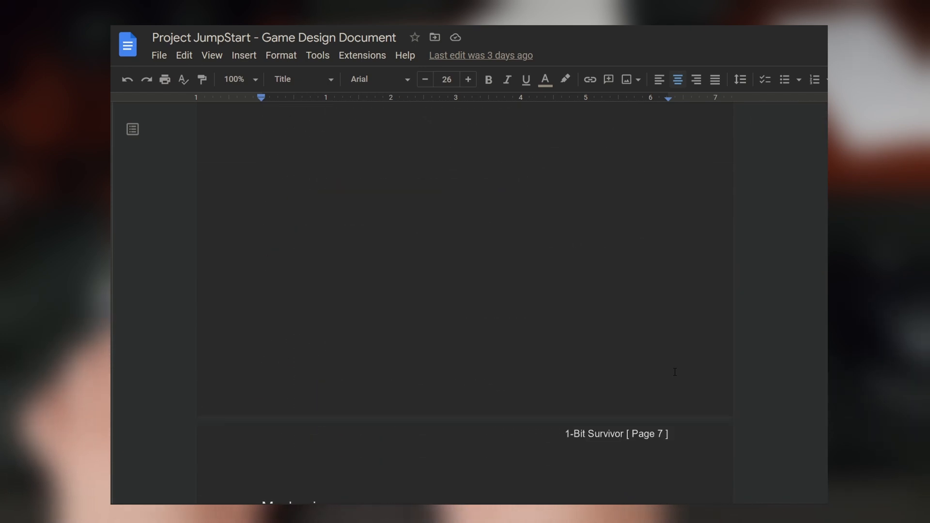